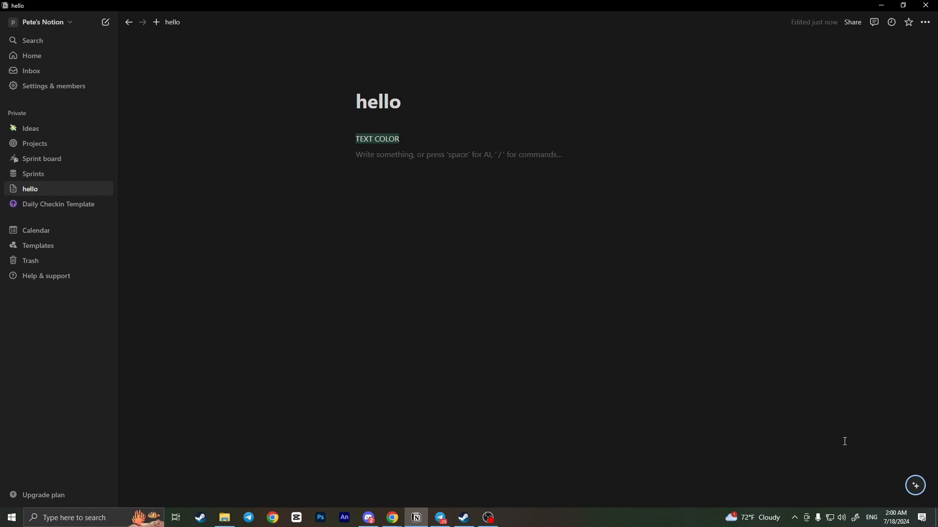
mouse_move(530, 440)
text(%appdata%)
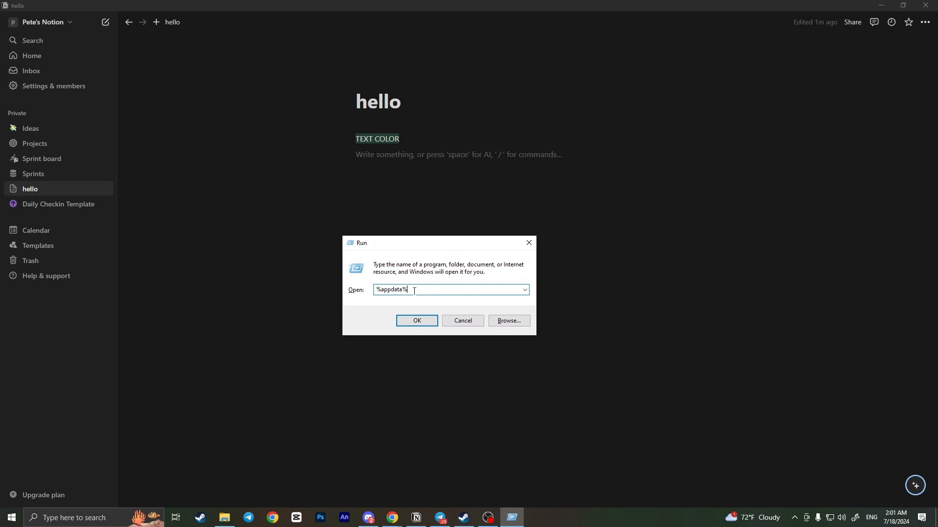
Confirm the Run box to open the %appdata% Roaming folder
click(416, 320)
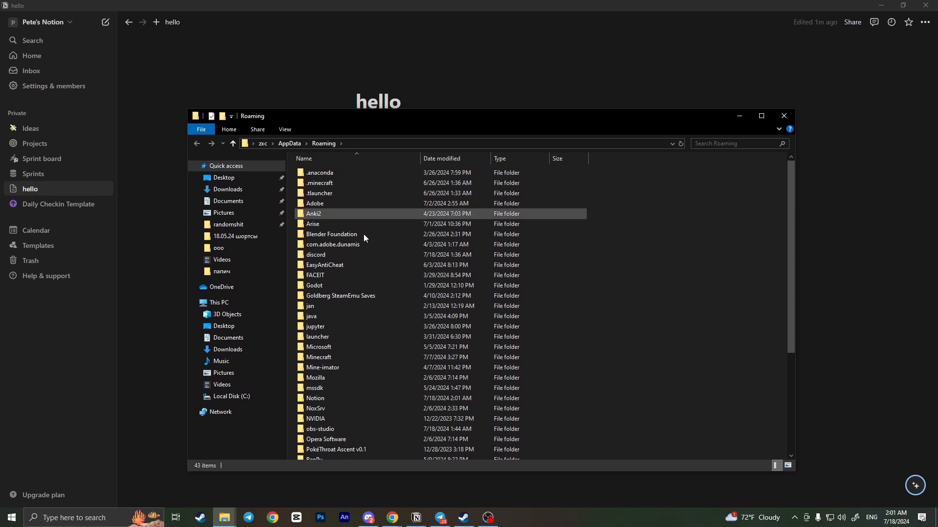
Scroll the Roaming folder list down to bring the Notion folder into view
scroll(down, 3)
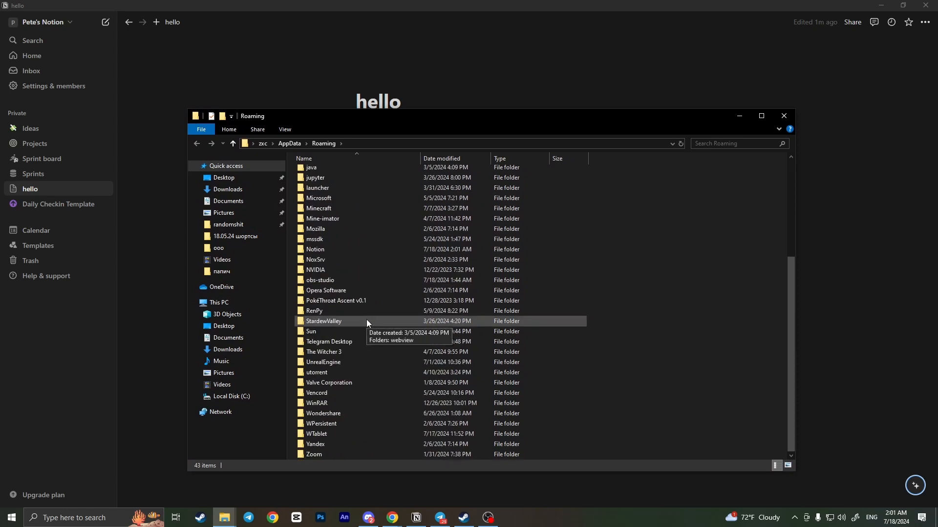
mouse_move(352, 329)
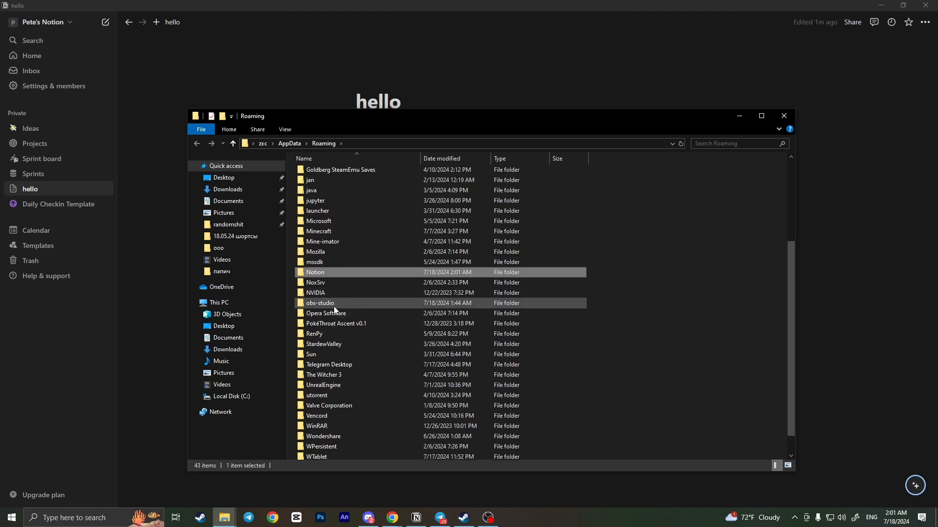
mouse_move(315, 273)
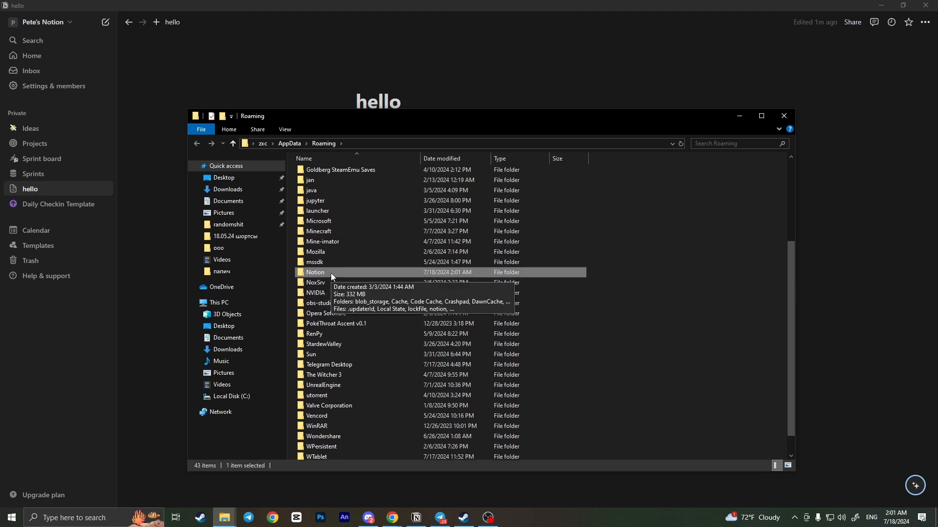
right_click(315, 273)
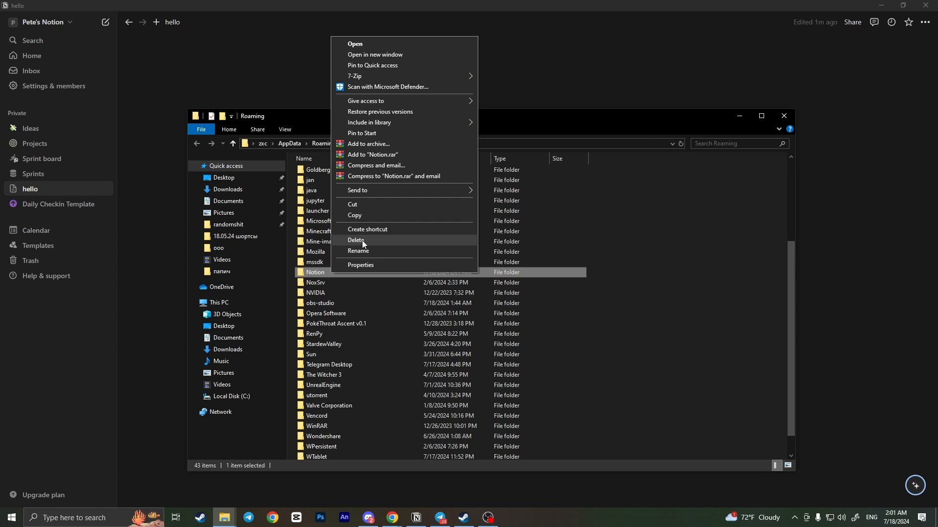
click(356, 240)
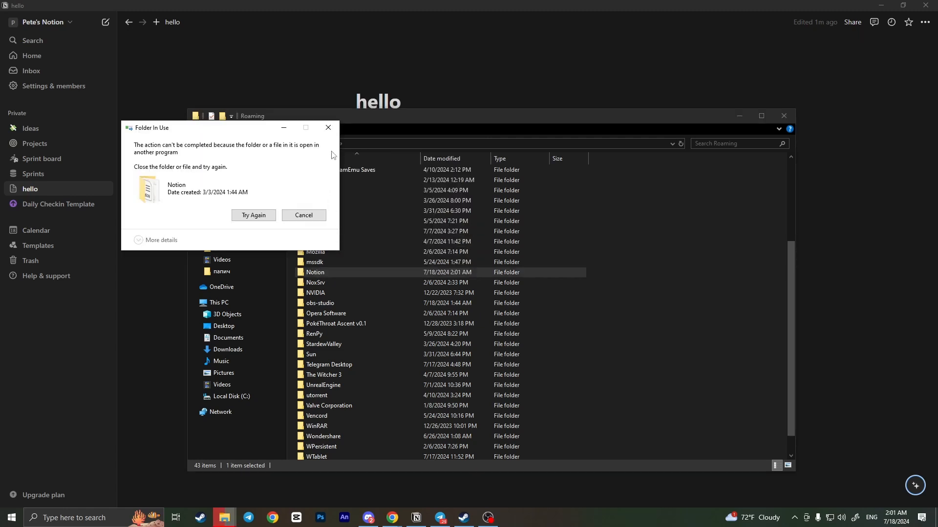
mouse_move(328, 128)
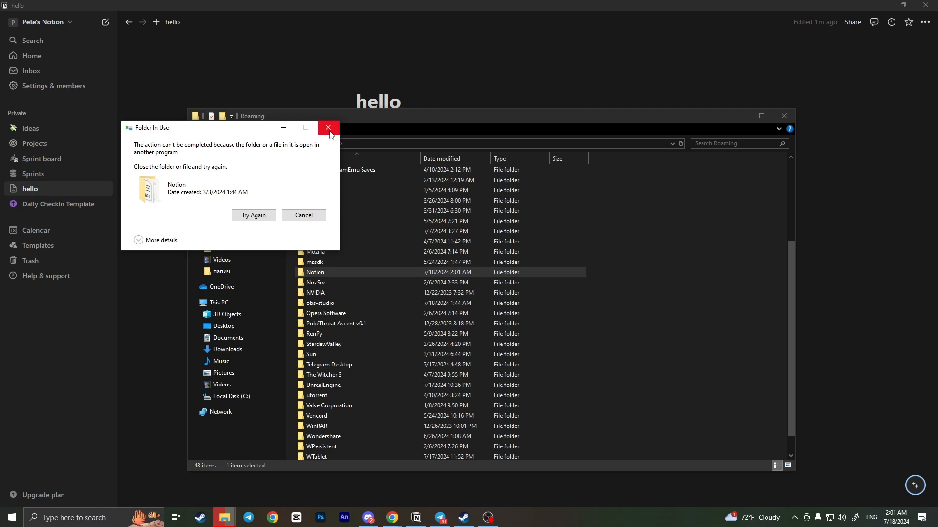
click(328, 127)
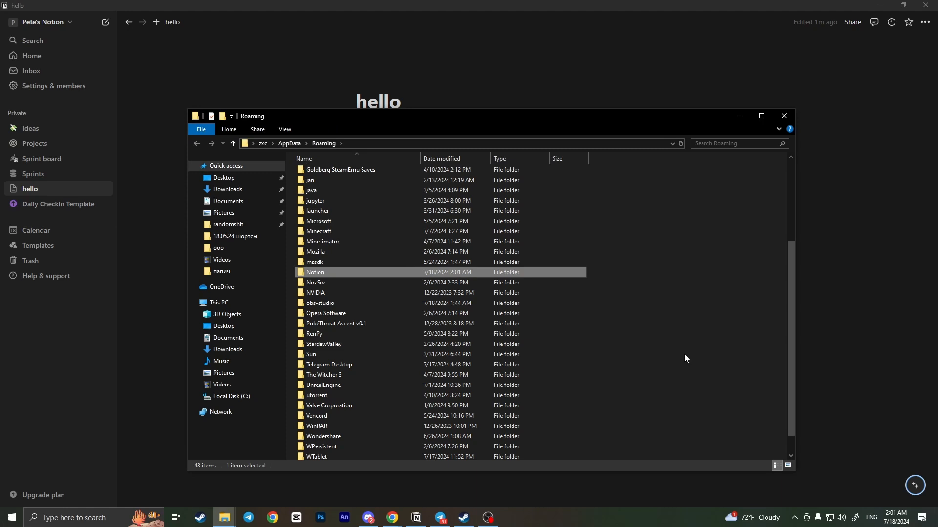
mouse_move(684, 352)
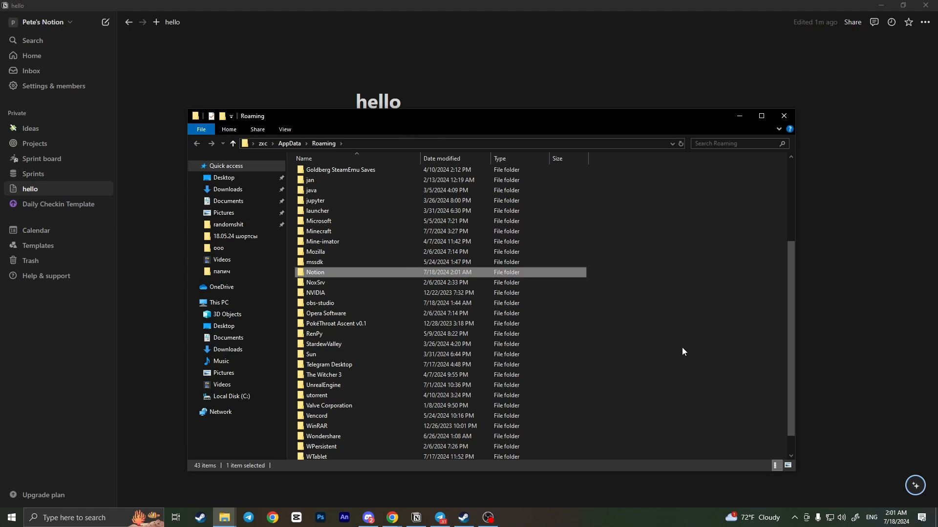
click(665, 364)
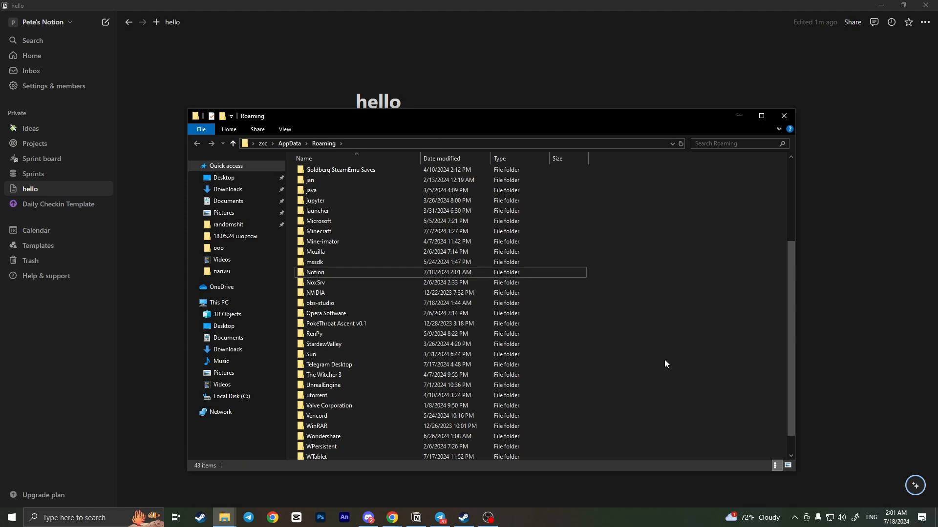
mouse_move(668, 360)
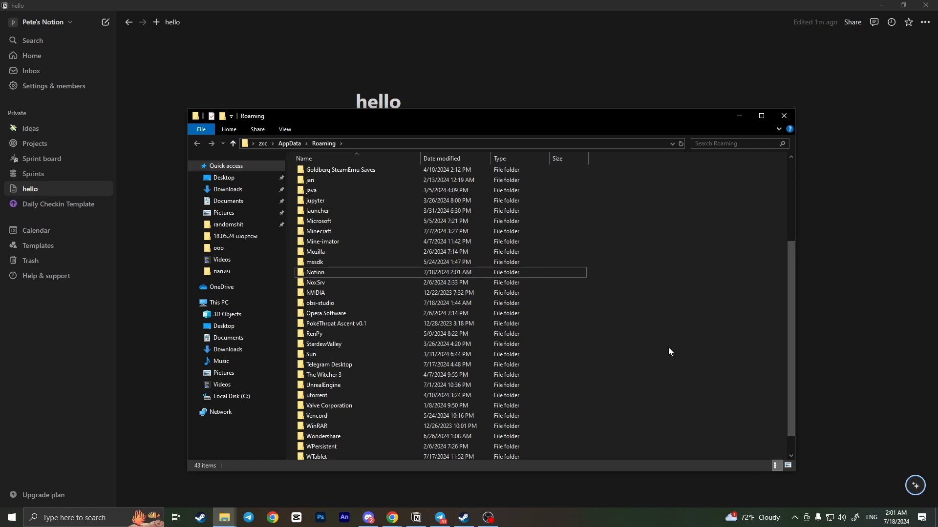
mouse_move(668, 363)
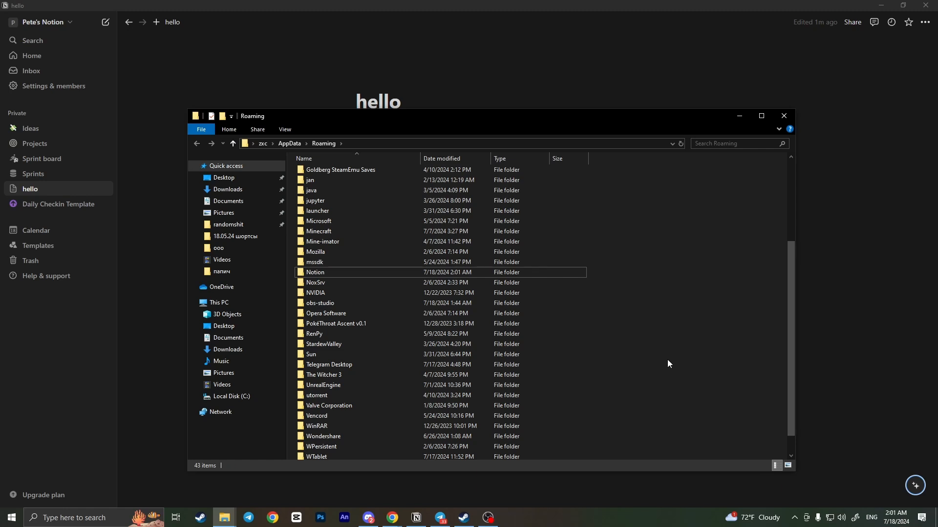